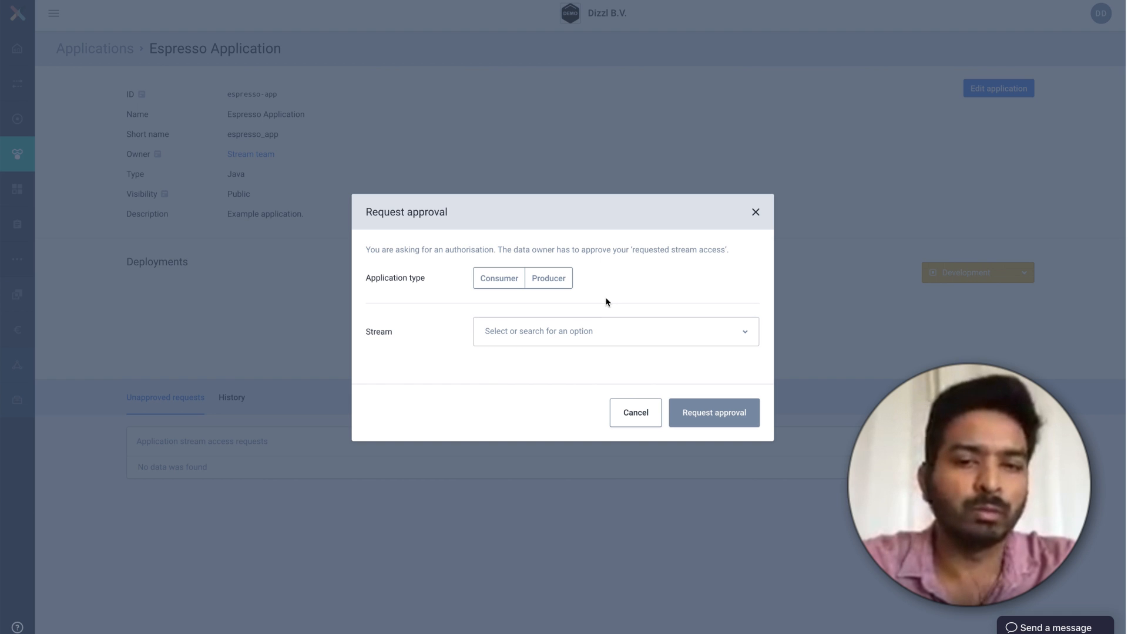
Step: Request producer access for Espresso Application to espresso-shots, keeping the Development environment
left_click(548, 279)
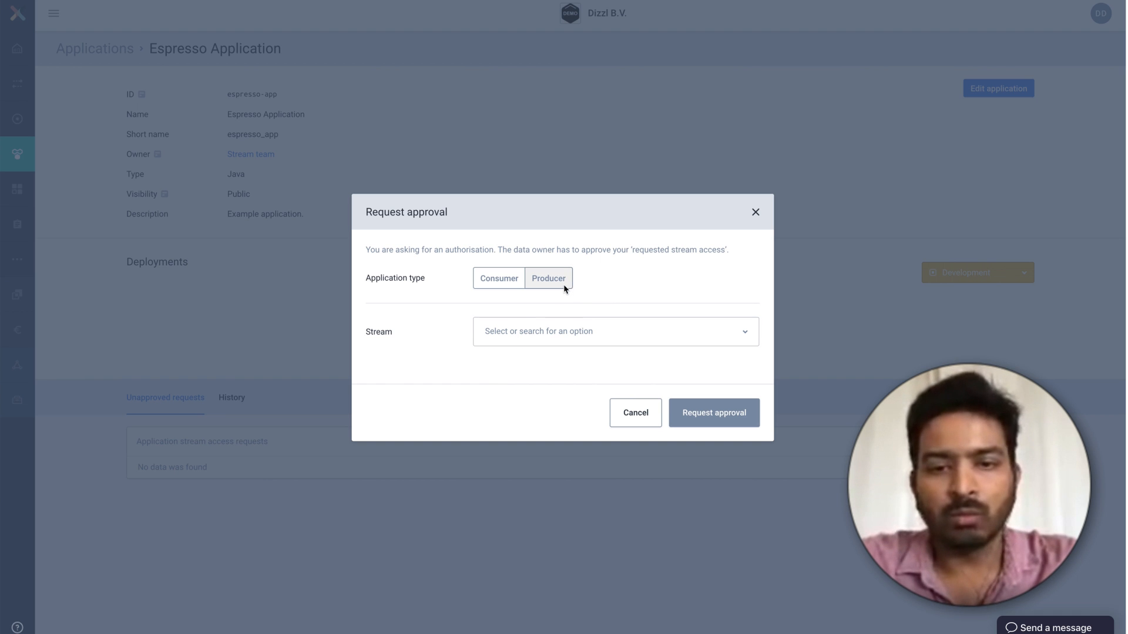
left_click(548, 279)
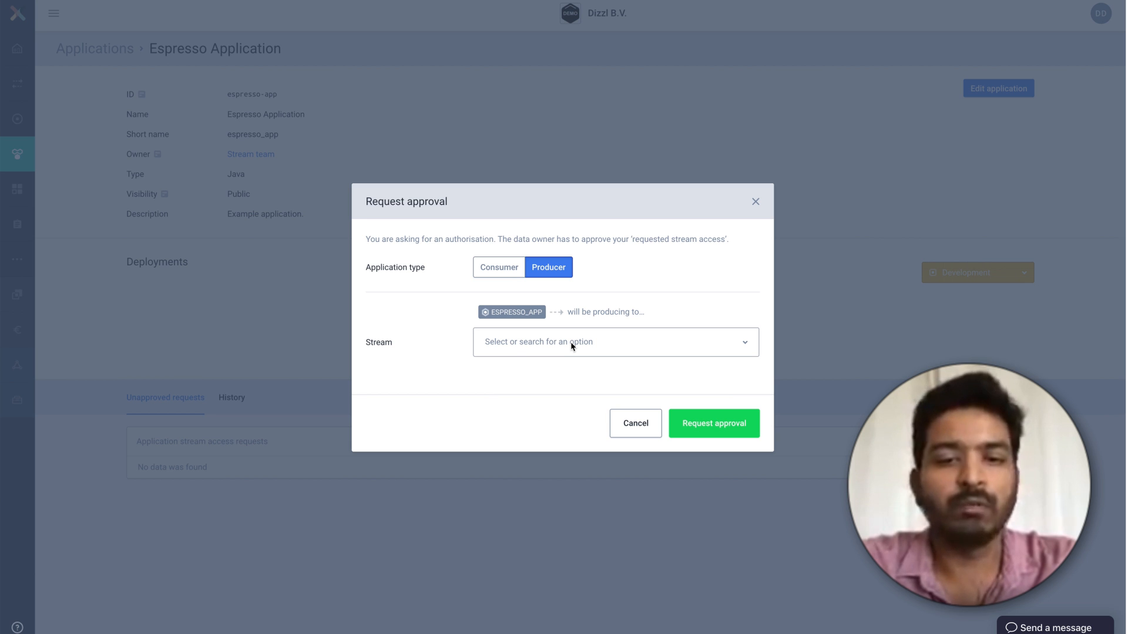
left_click(614, 342)
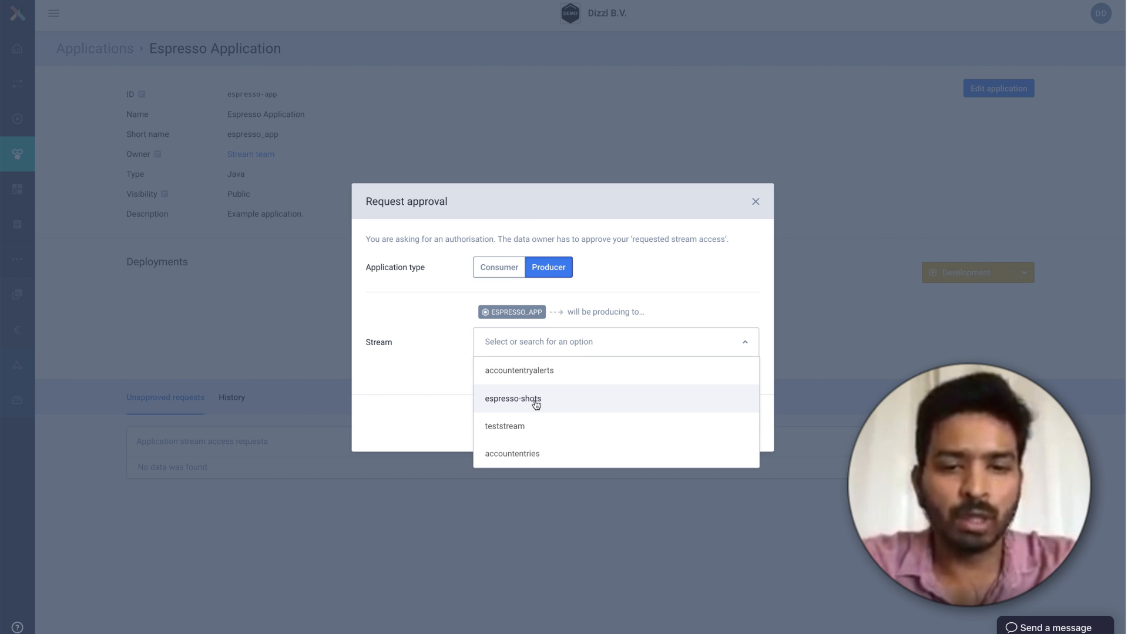
left_click(512, 398)
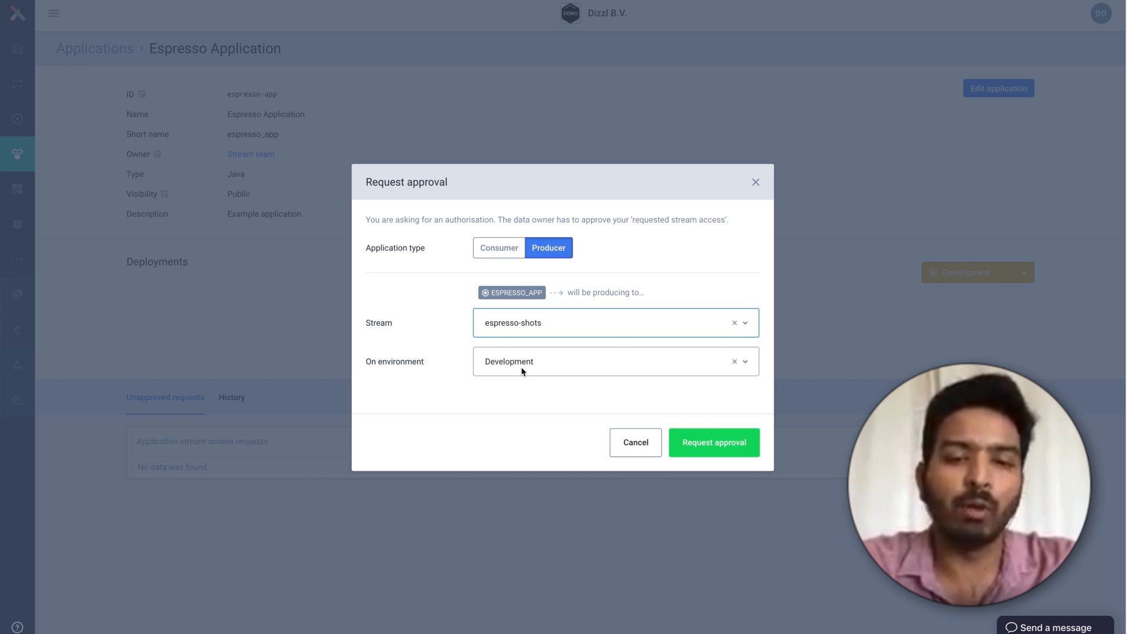
mouse_move(558, 365)
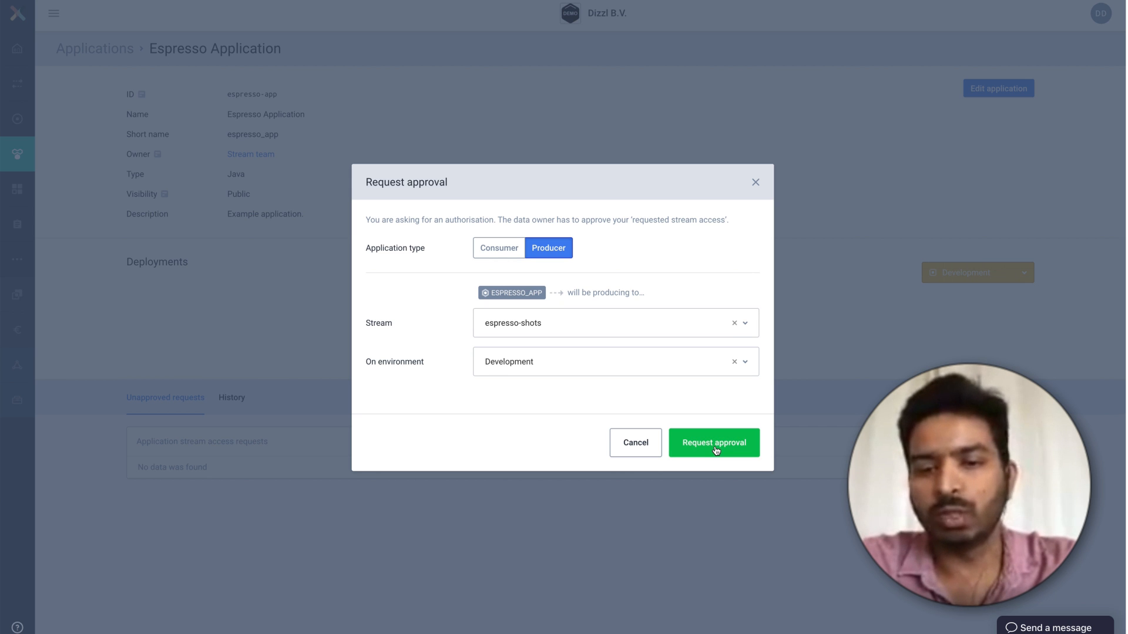
left_click(712, 442)
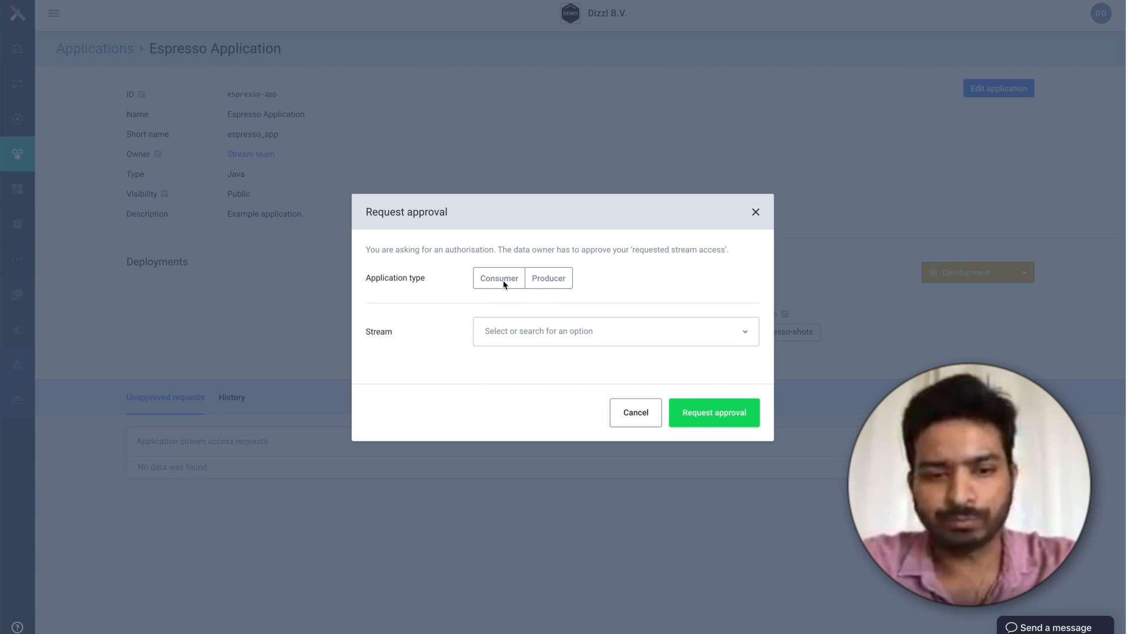
Step: Submit a consumer access request to espresso-shots in Development for Espresso Application
left_click(498, 278)
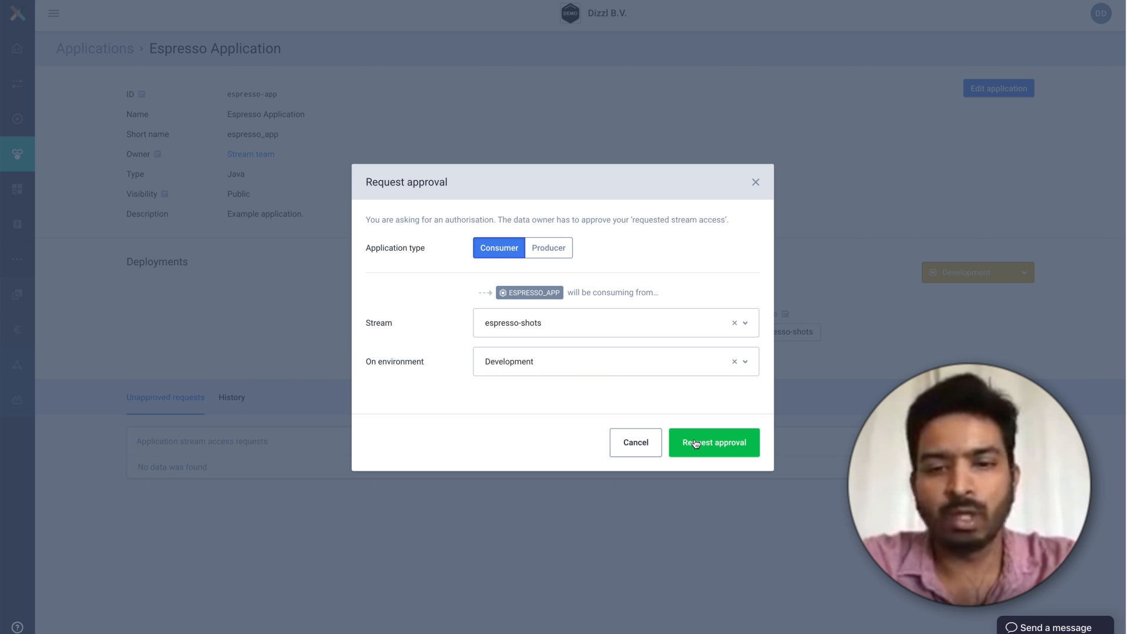
left_click(713, 442)
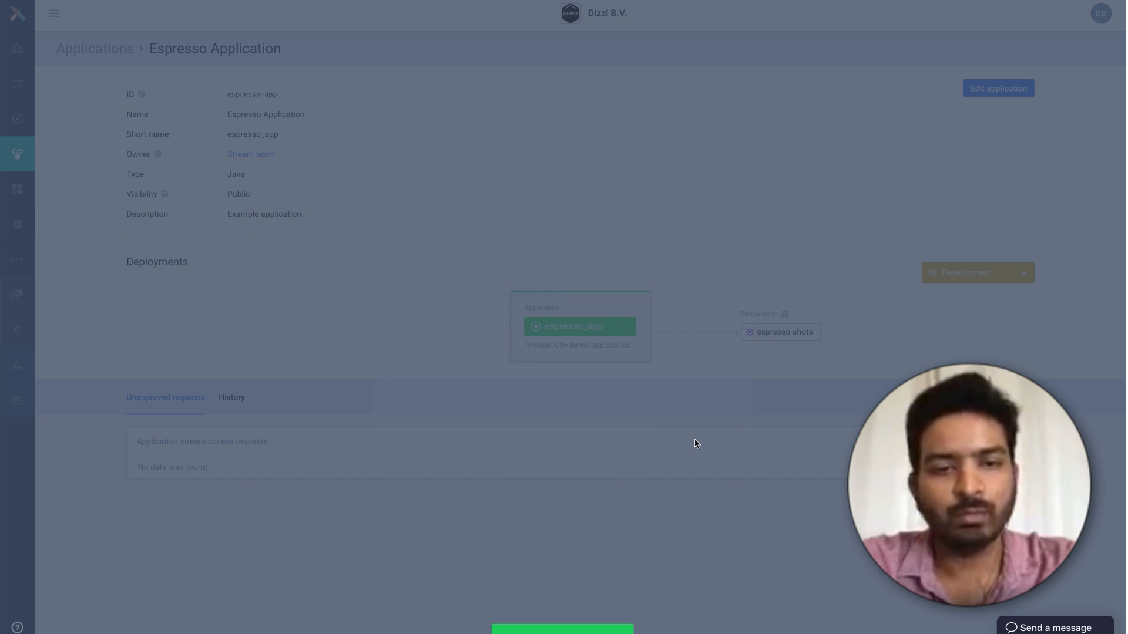